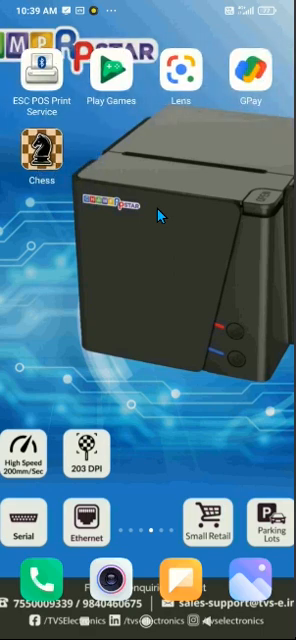
# Step: Swipe left through the home screen pages to reach the MLabel app
pyautogui.hscroll(-3)
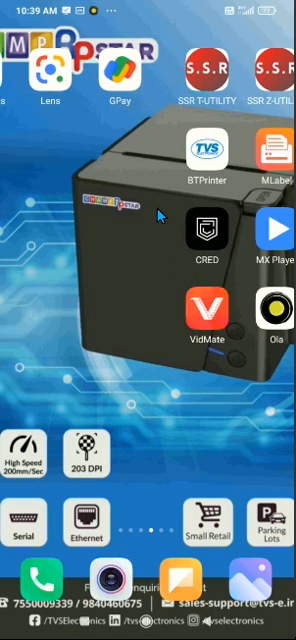
pyautogui.hscroll(-3)
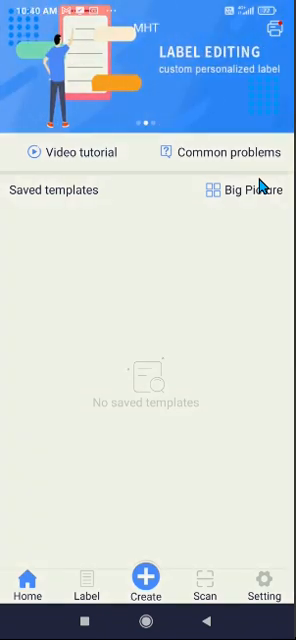
# Step: Start a new label and enter its 72 x 30 mm width and height
pyautogui.click(144, 577)
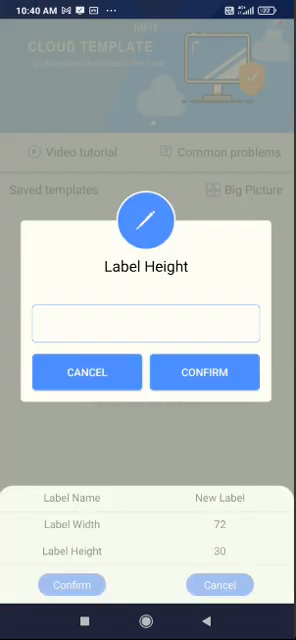
pyautogui.write('50')
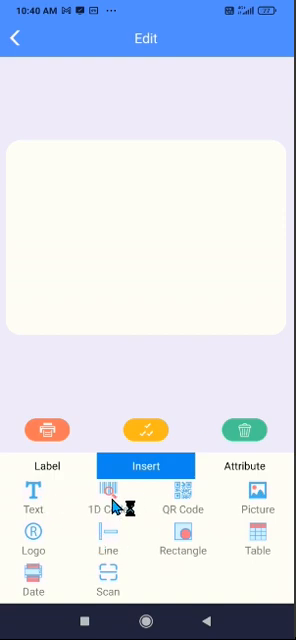
pyautogui.moveTo(188, 511)
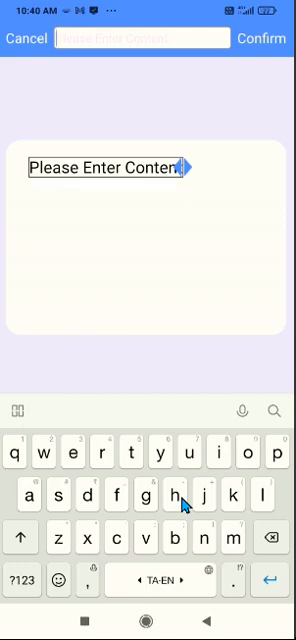
# Step: Enter 'Company name' as the text content and confirm it
pyautogui.write('C')
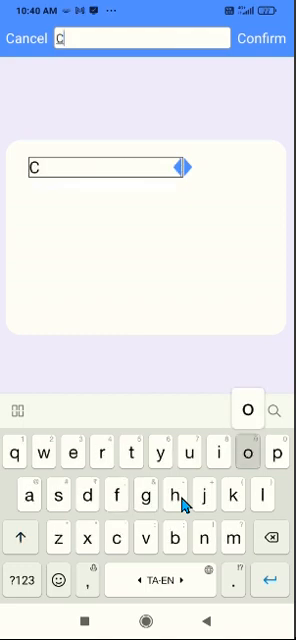
pyautogui.write('ompany name')
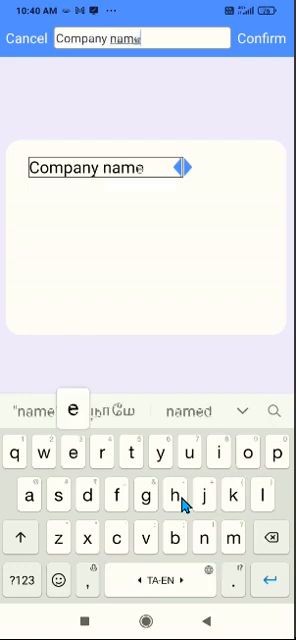
pyautogui.click(262, 39)
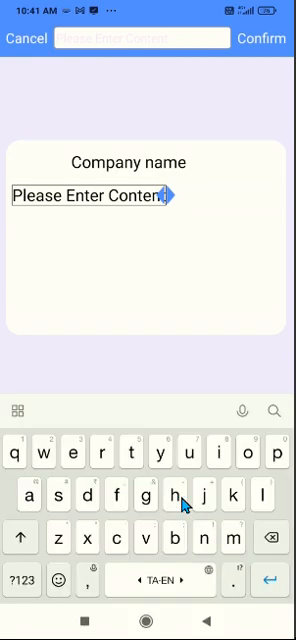
# Step: Confirm 'item name' as the second text line and insert a barcode
pyautogui.write('i')
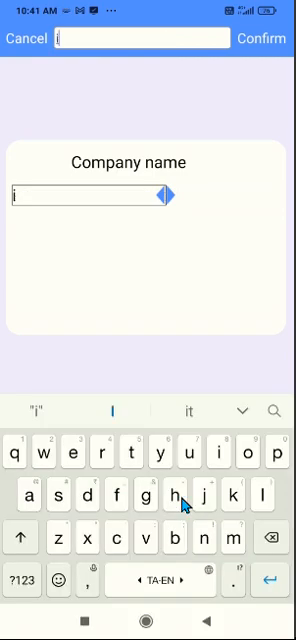
pyautogui.click(262, 39)
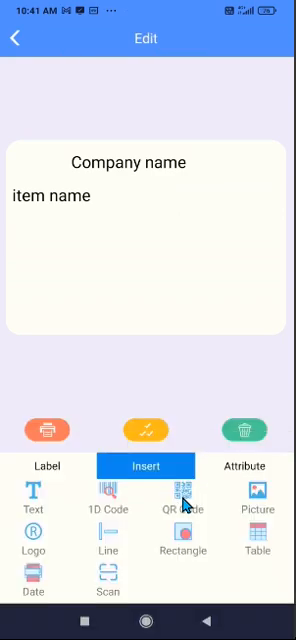
pyautogui.click(108, 495)
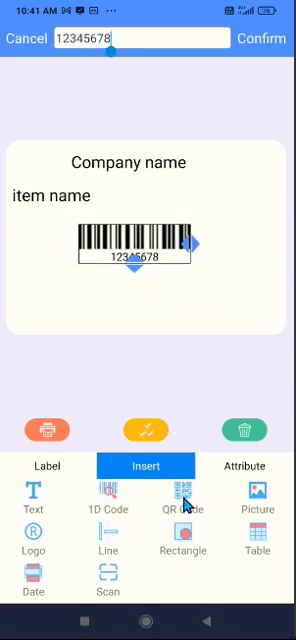
pyautogui.write('90')
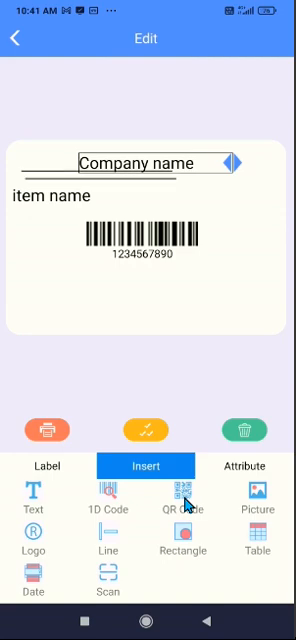
pyautogui.click(60, 195)
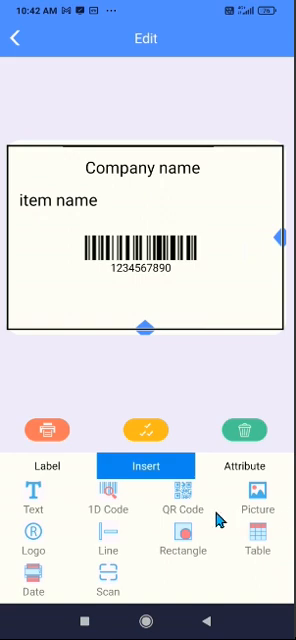
pyautogui.moveTo(63, 560)
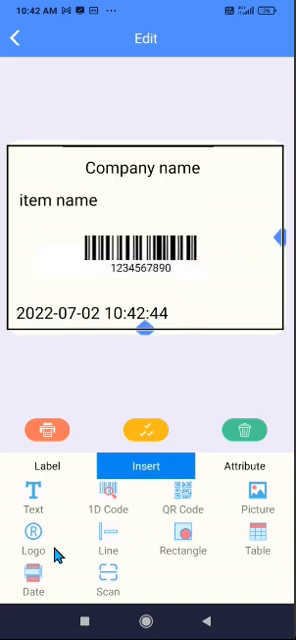
# Step: Insert an 'MRP:' text element above the date, then send the label to print
pyautogui.click(38, 500)
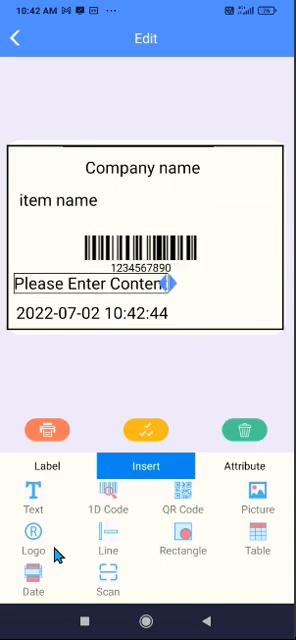
pyautogui.click(95, 285)
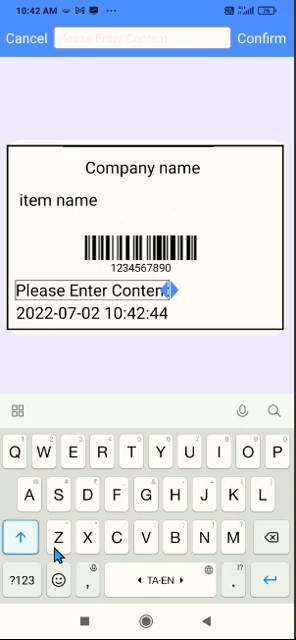
pyautogui.write('MRP')
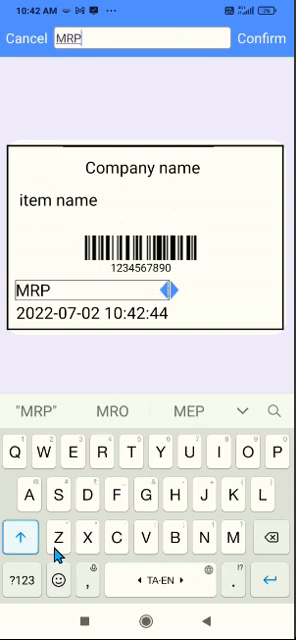
pyautogui.write(':')
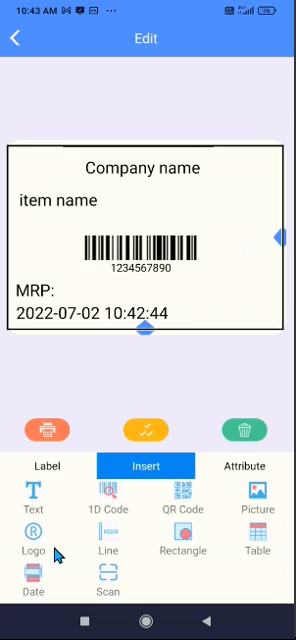
pyautogui.click(47, 431)
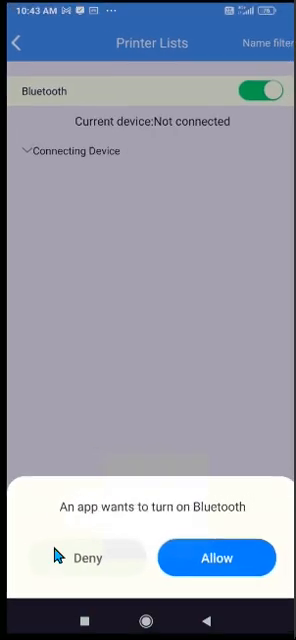